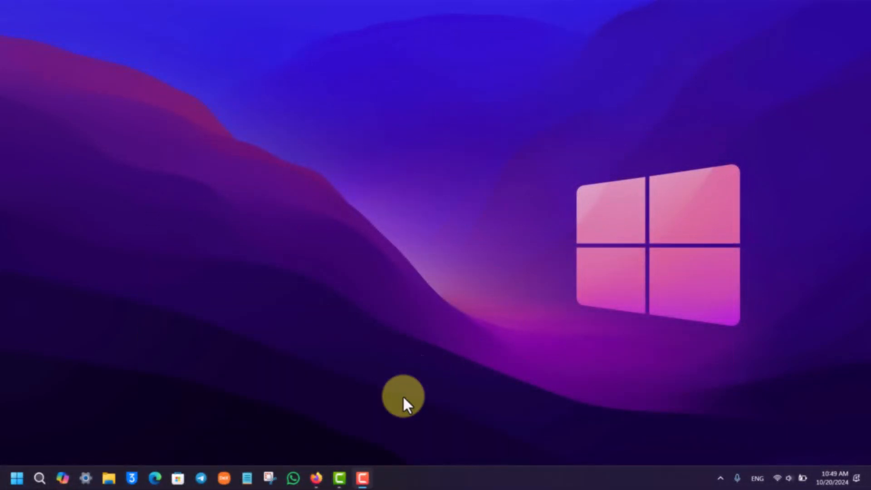
Step: Bring the Firefox window with the fiverr.com homepage to the front
{"action": "left_click", "coordinate": [315, 478]}
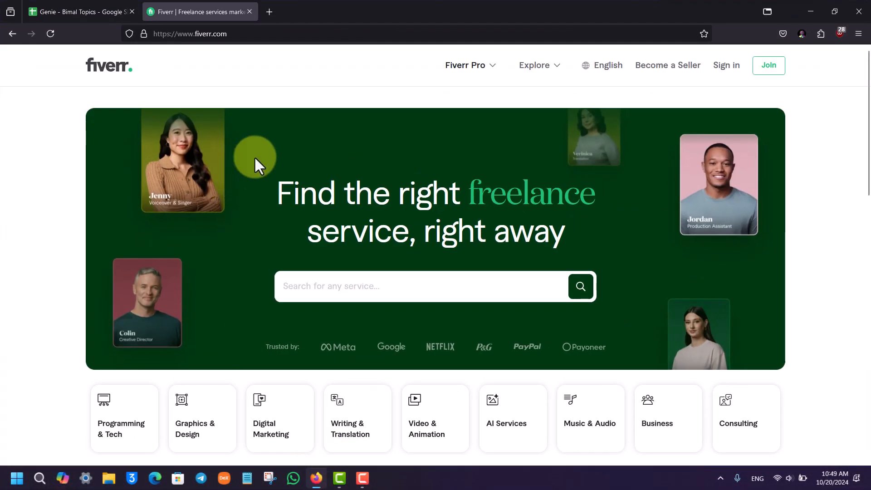
{"action": "mouse_move", "coordinate": [262, 161]}
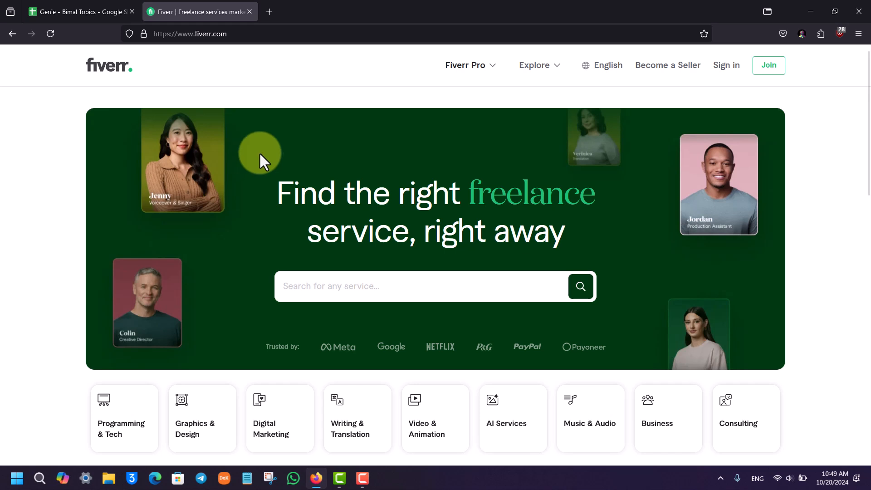
{"action": "mouse_move", "coordinate": [704, 121]}
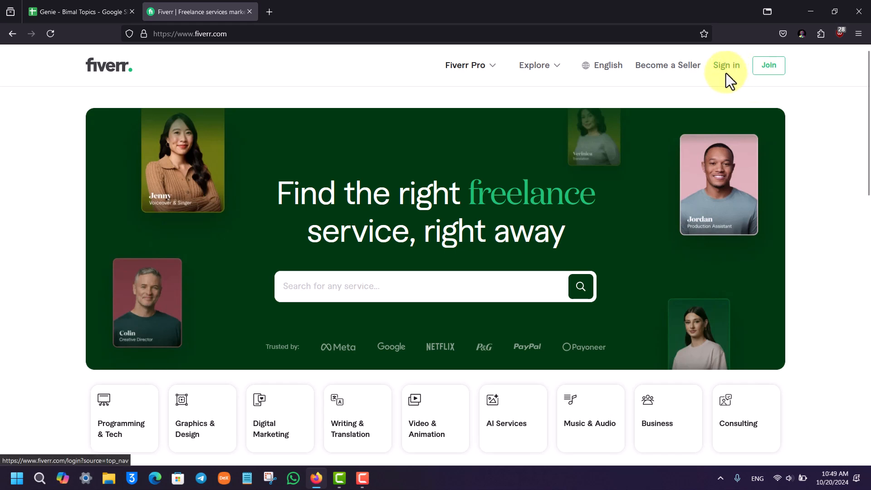
{"action": "mouse_move", "coordinate": [768, 64]}
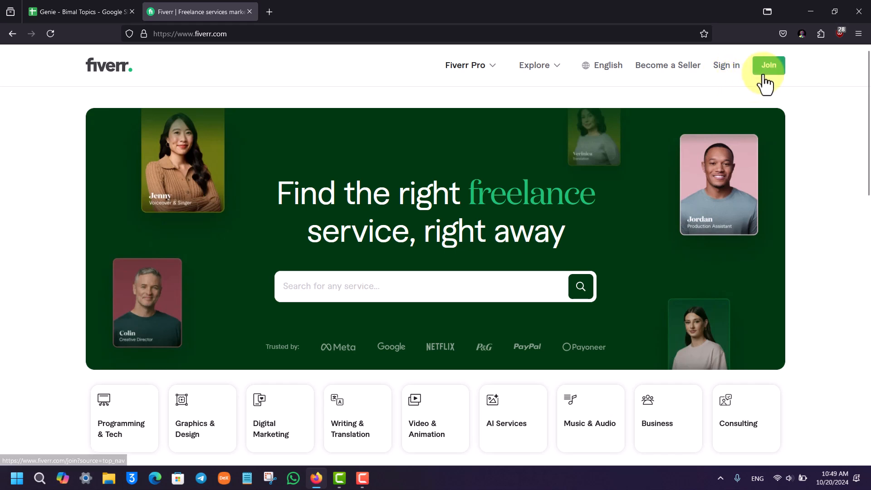
Step: Open Fiverr's Join dialog to start creating a new account
{"action": "left_click", "coordinate": [768, 65]}
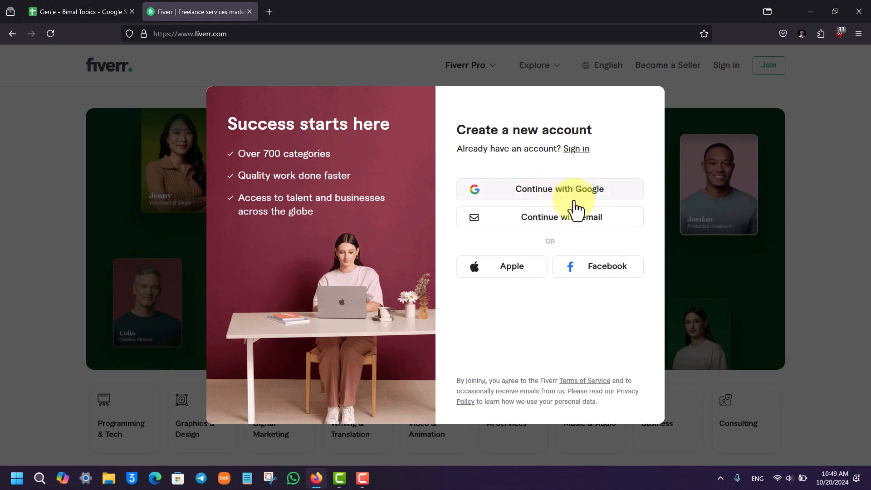
{"action": "mouse_move", "coordinate": [589, 272]}
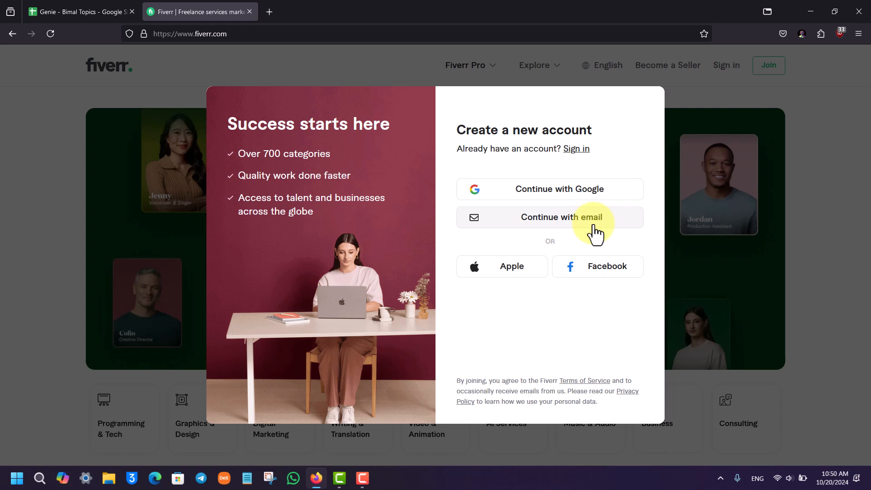
{"action": "left_click", "coordinate": [549, 217]}
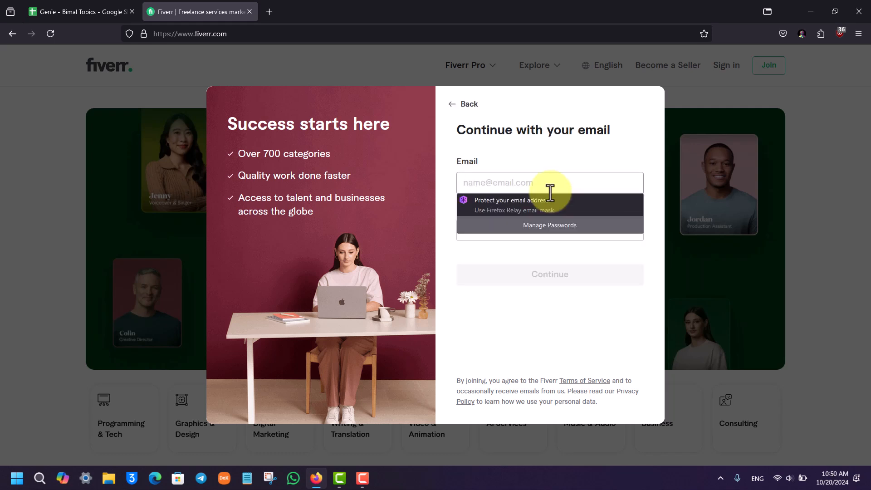
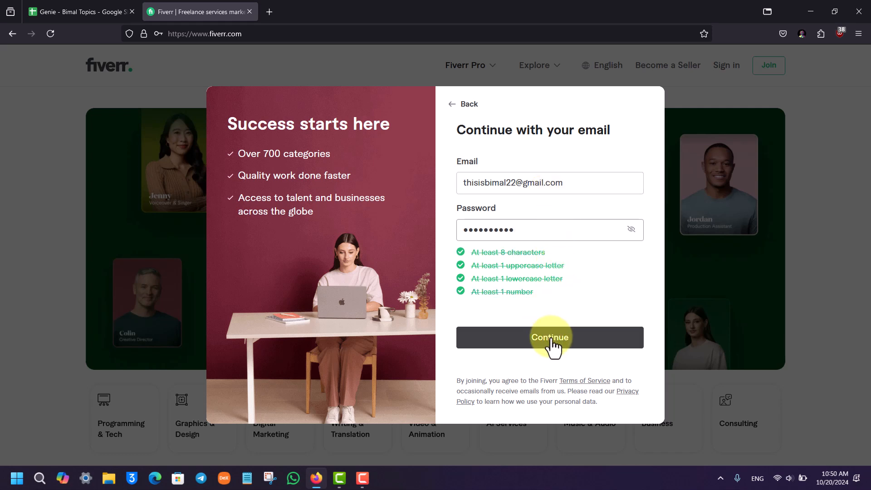
Step: Submit the sign-up, decline saving the password, and minimise Firefox to the desktop
{"action": "left_click", "coordinate": [549, 337]}
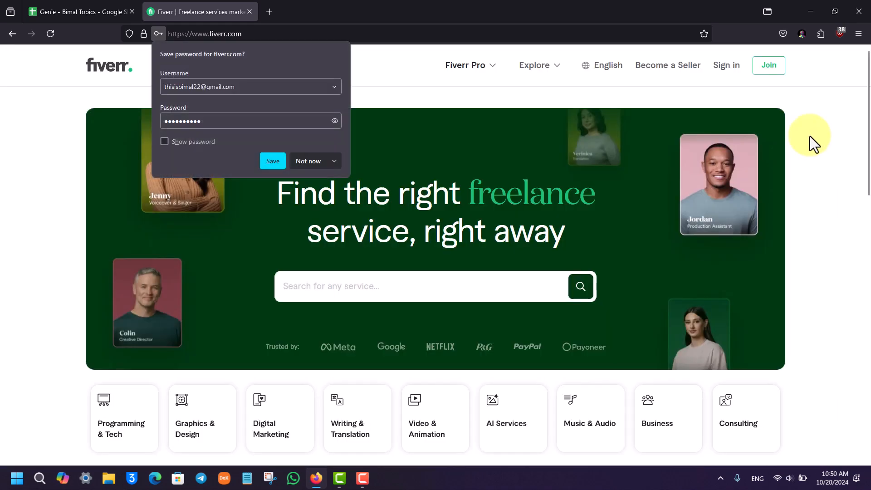
{"action": "left_click", "coordinate": [308, 161]}
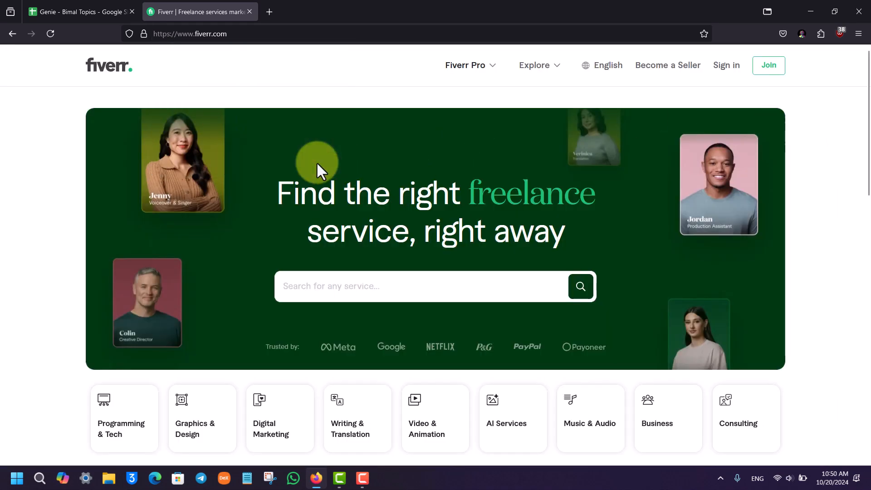
{"action": "mouse_move", "coordinate": [791, 151]}
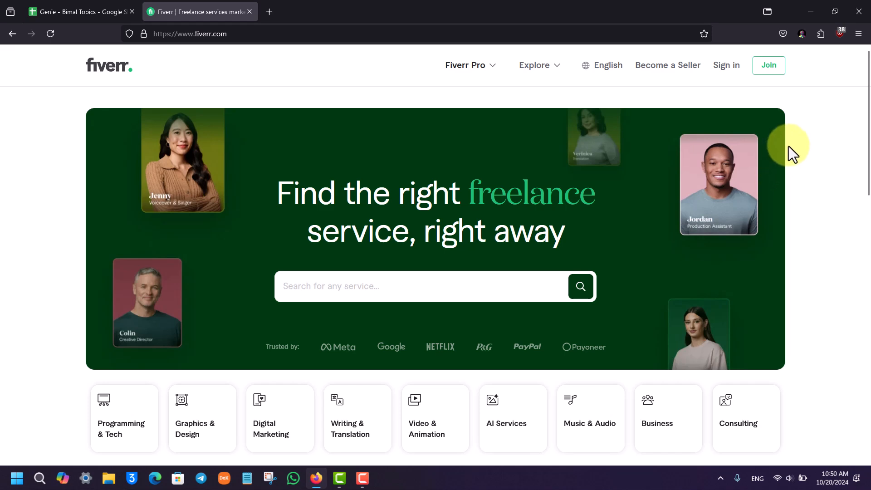
{"action": "mouse_move", "coordinate": [810, 10]}
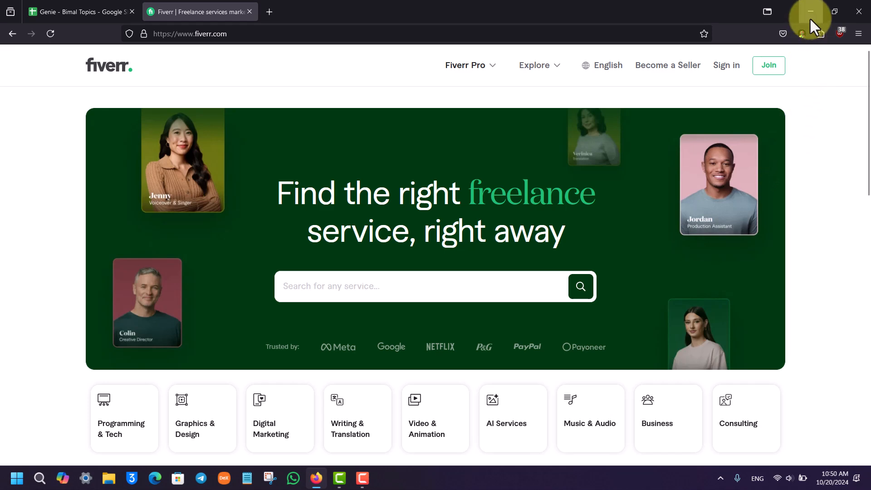
{"action": "left_click", "coordinate": [809, 11]}
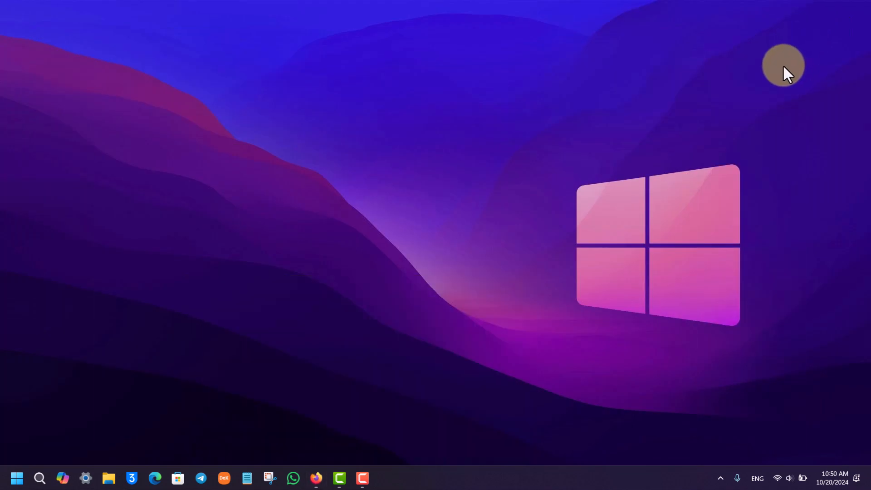
{"action": "mouse_move", "coordinate": [825, 44]}
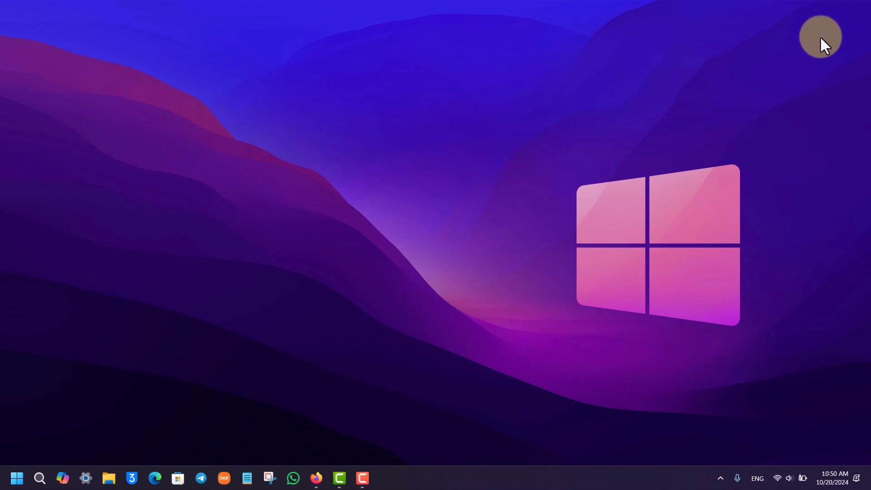
{"action": "mouse_move", "coordinate": [827, 340]}
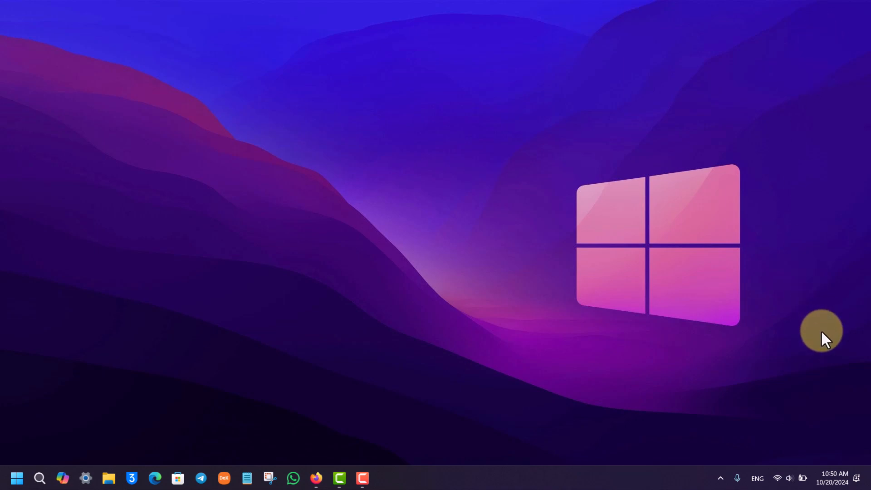